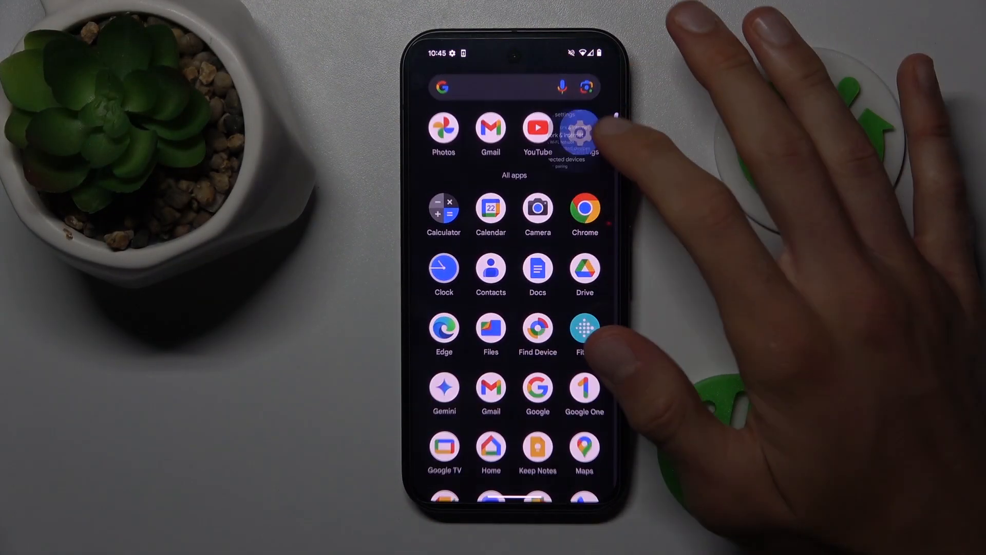
Launch Settings from the app drawer and go to About phone
click(582, 132)
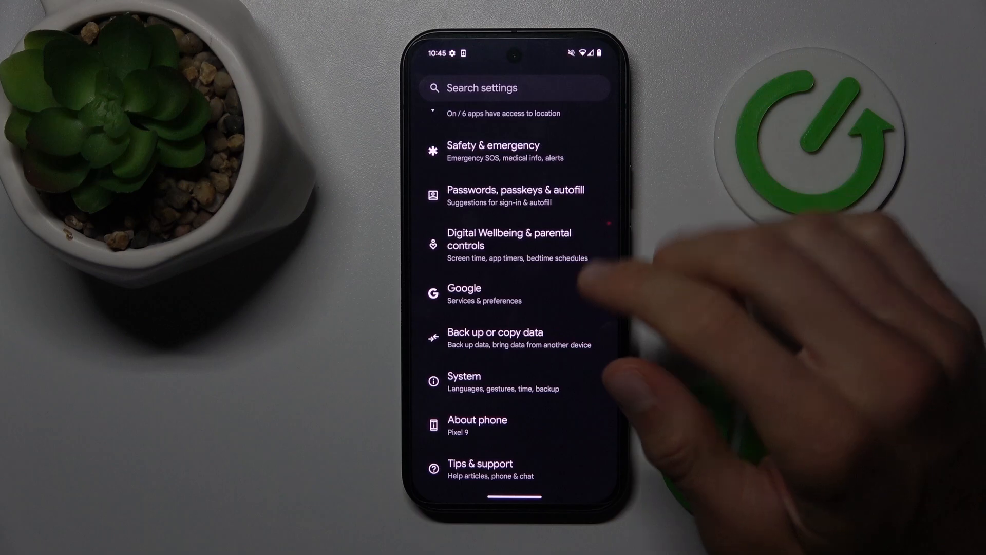
click(477, 425)
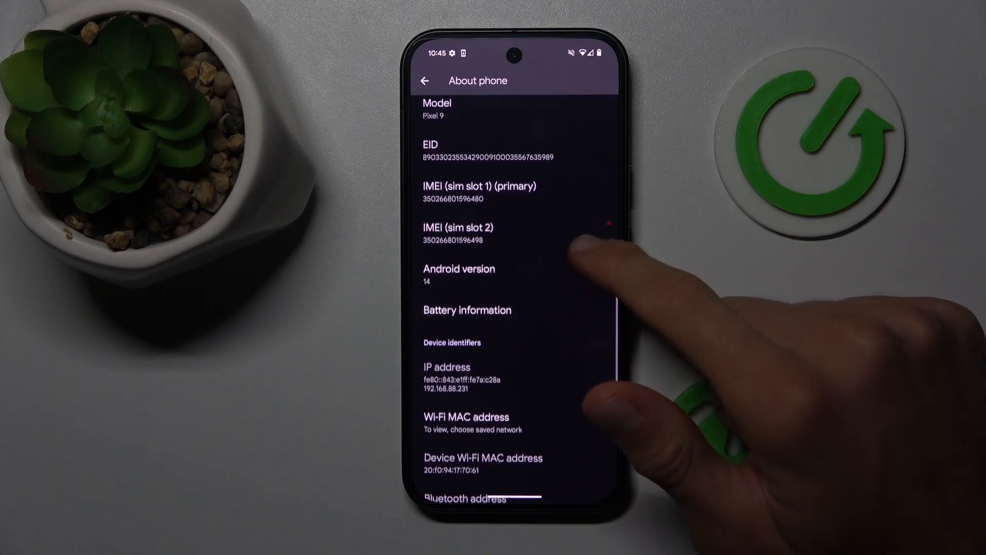
Tap Build number repeatedly until developer mode unlocks, then go back to the settings list
scroll(down, 3)
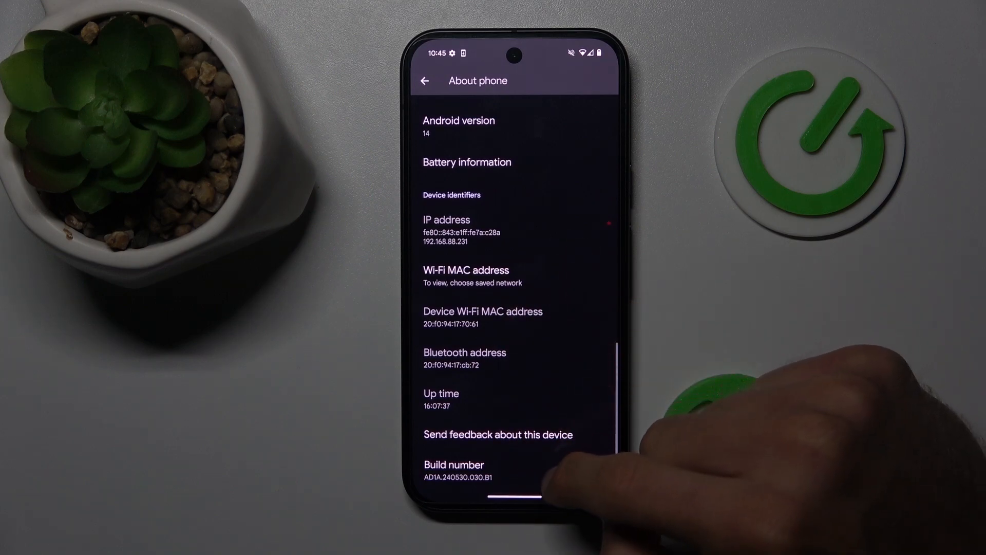
click(454, 471)
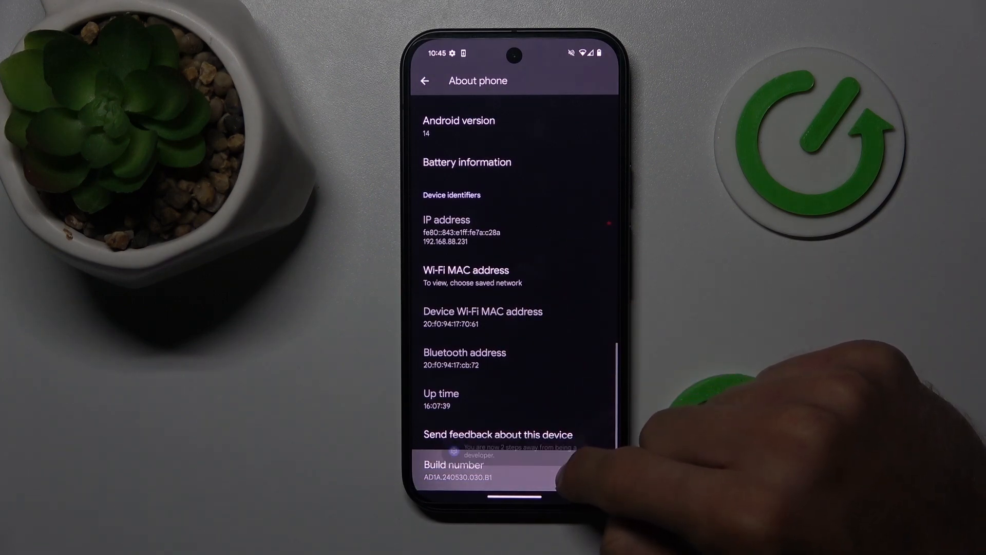
click(454, 471)
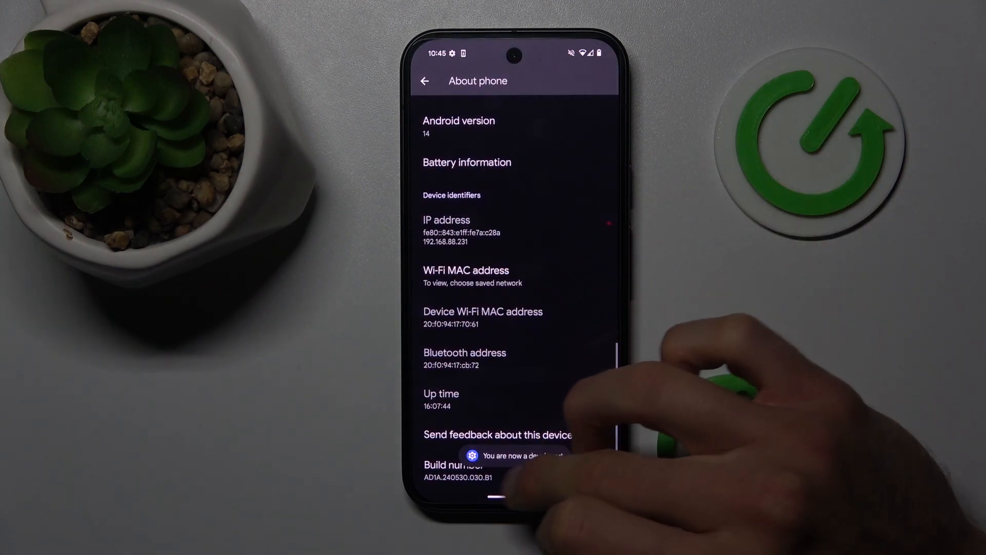
click(425, 81)
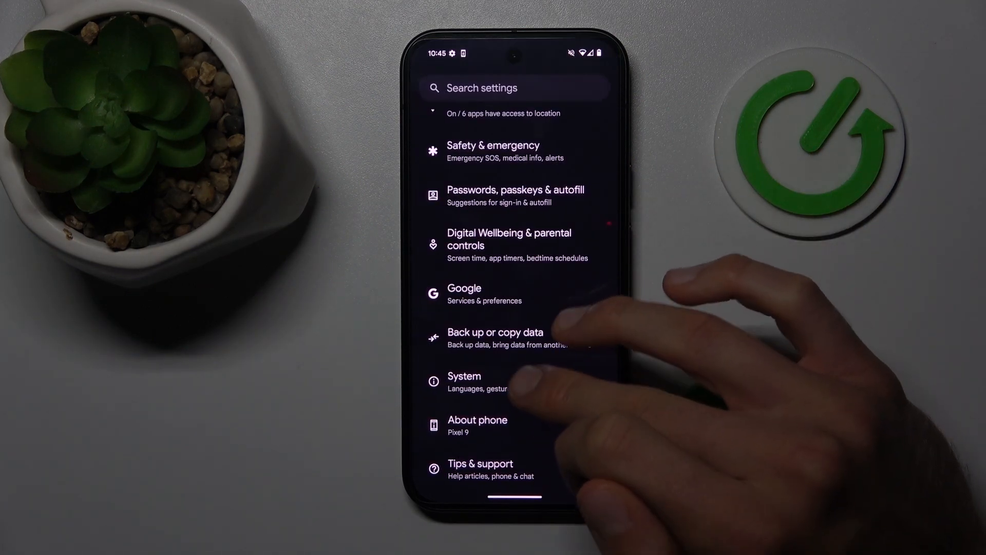
Go to System > Developer options to show Memory at 3.9 GB of 12 GB average use
click(465, 382)
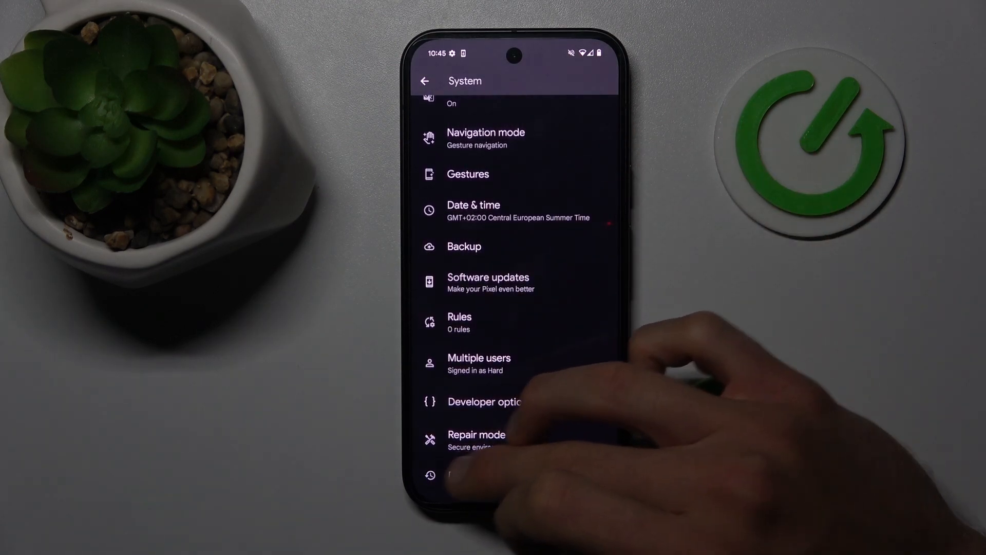
click(485, 401)
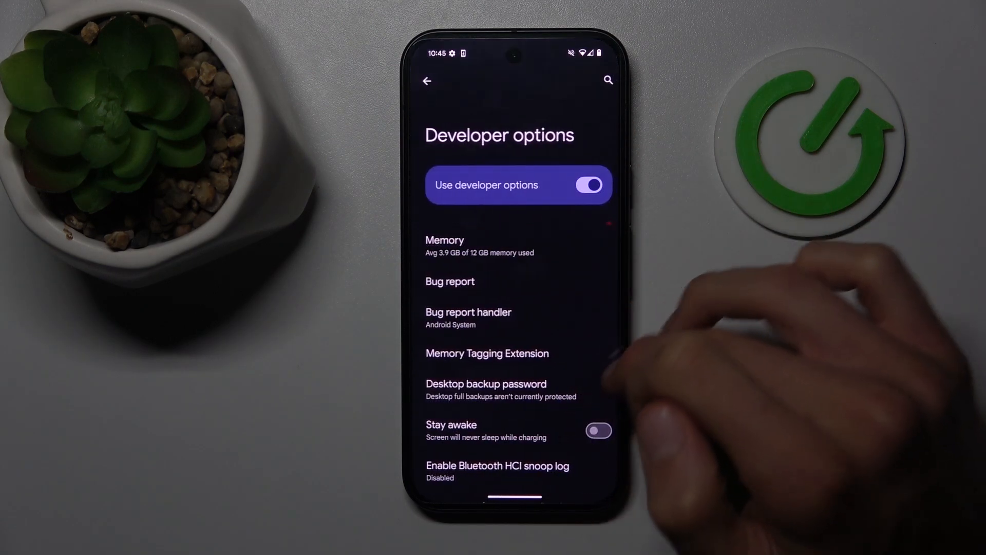